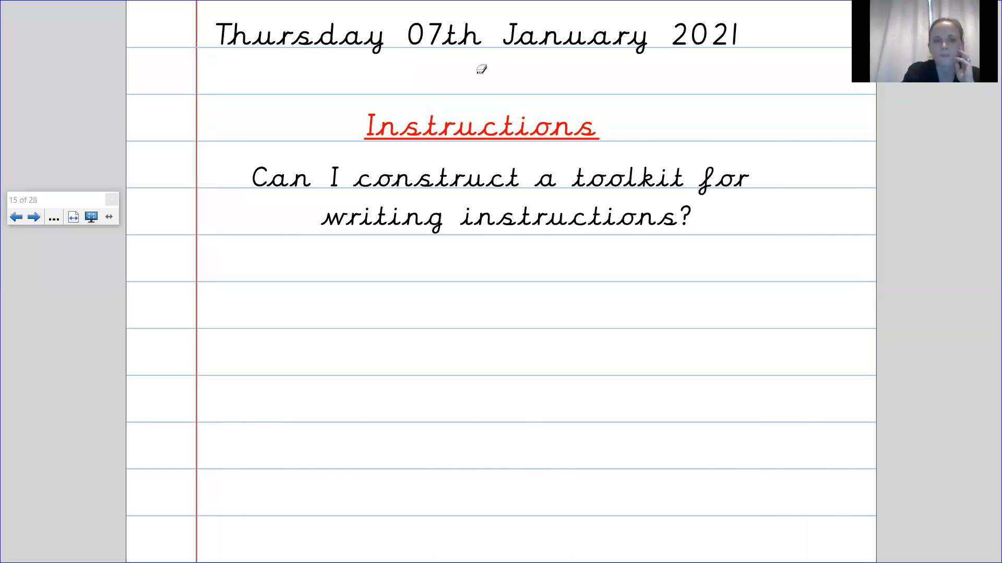
pyautogui.moveTo(297, 387)
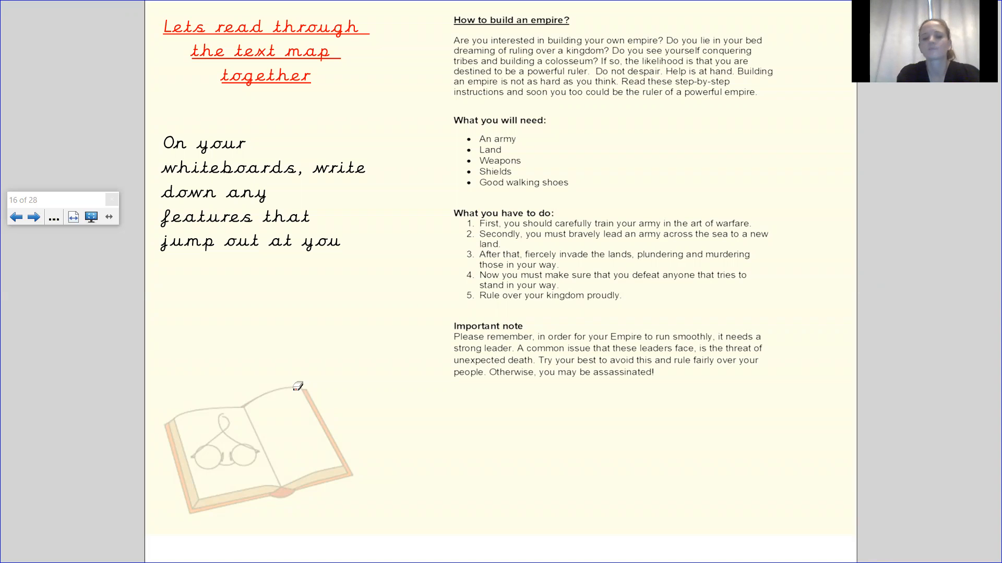
# Step forward to 'What did you notice', back to the text map, then on to the Visual Thinking Toolkit slide.
pyautogui.click(34, 217)
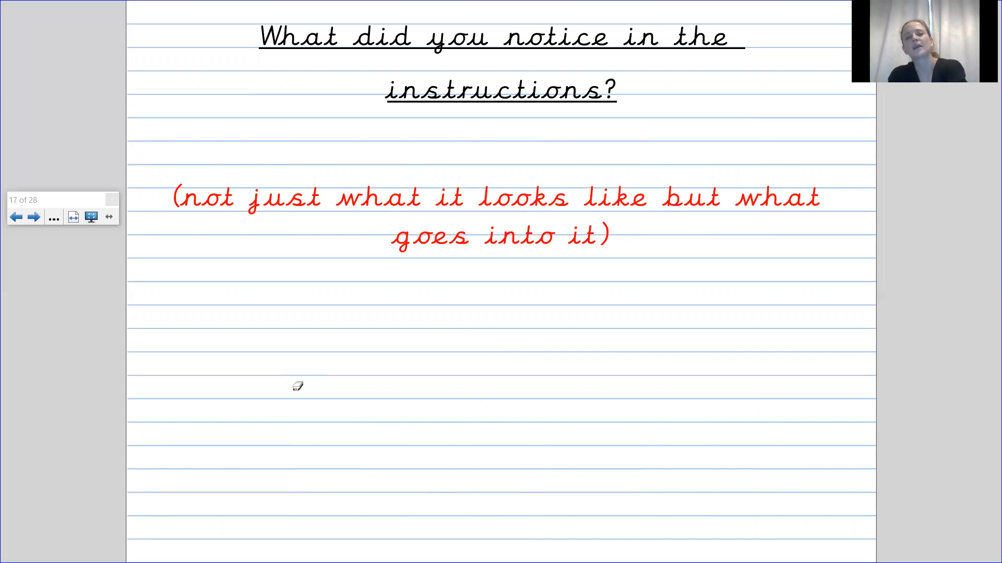
pyautogui.click(17, 216)
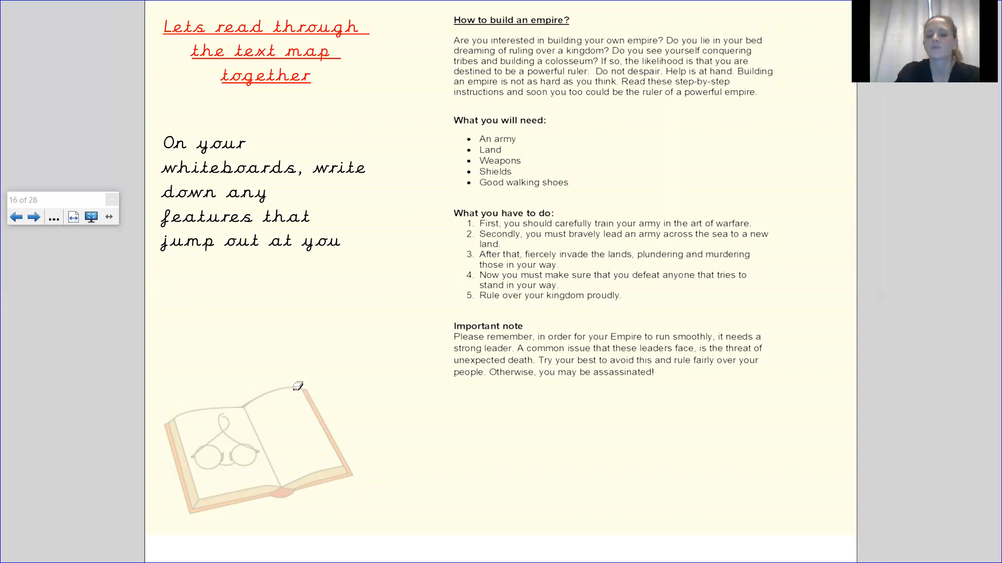
pyautogui.click(33, 217)
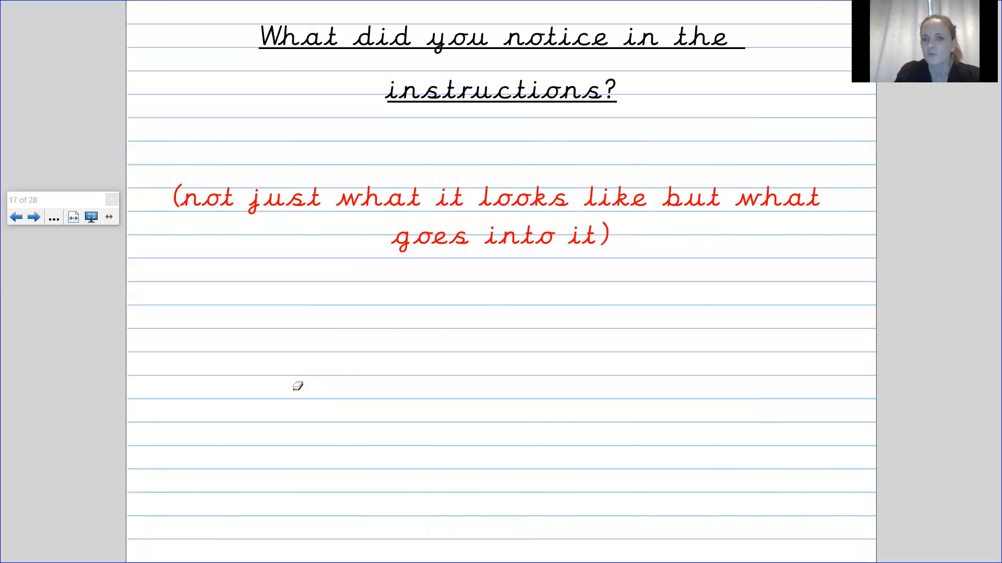
pyautogui.click(35, 217)
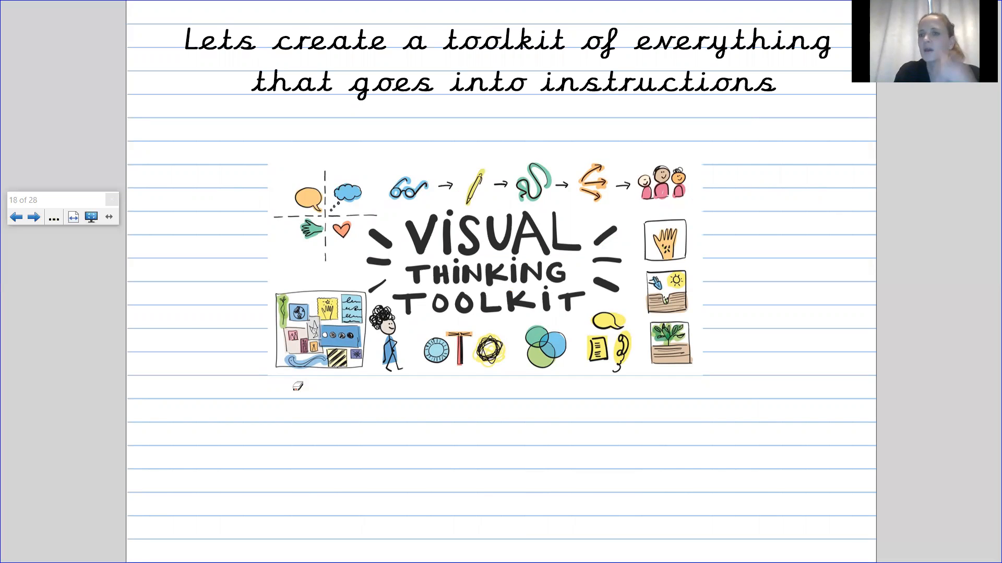
# Advance to slide 19 listing Title, Paragraphs, Subheadings, List, Steps and Diagram.
pyautogui.click(34, 216)
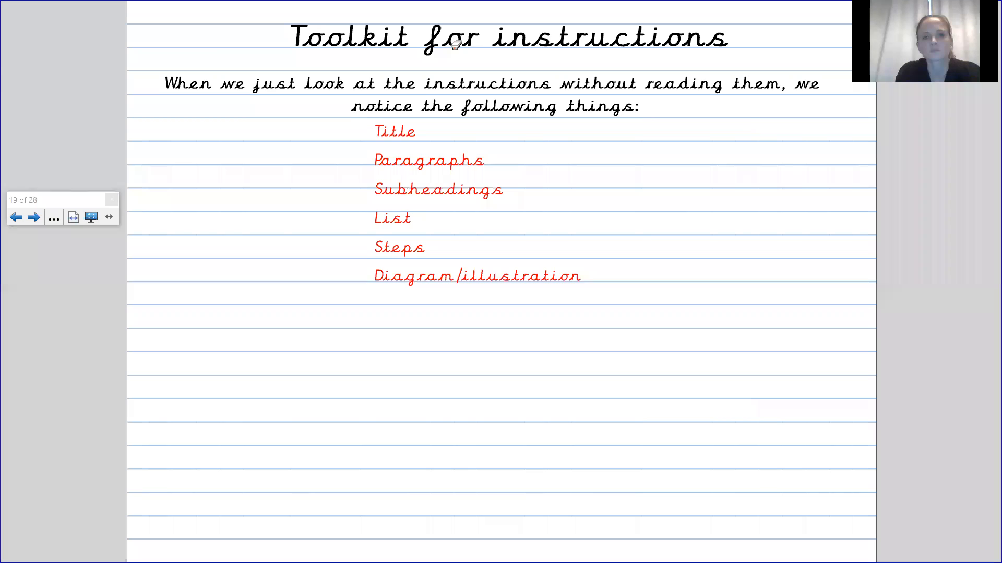
pyautogui.moveTo(632, 52)
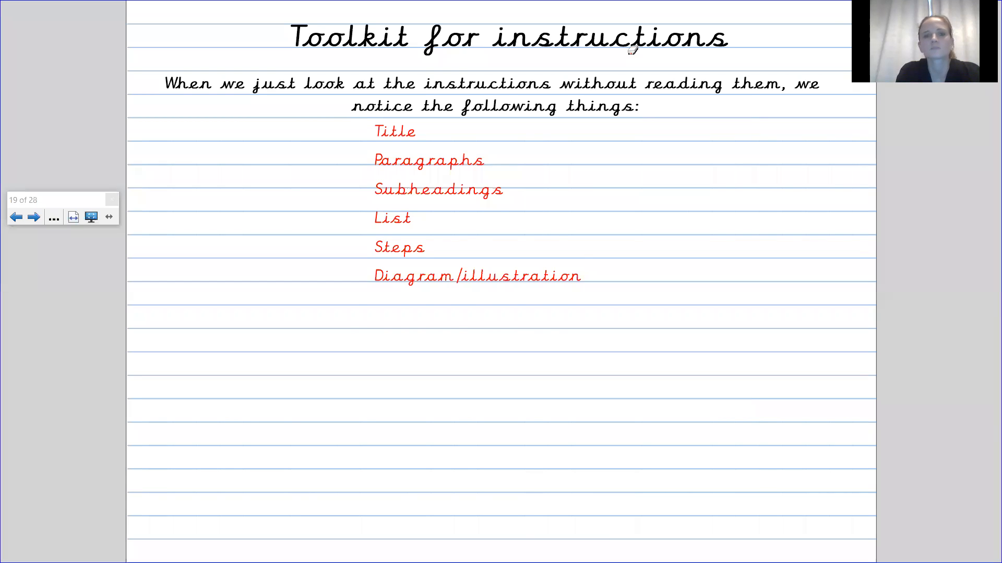
# Advance to slide 20 with the deeper features, second person through rhetorical questions.
pyautogui.click(34, 217)
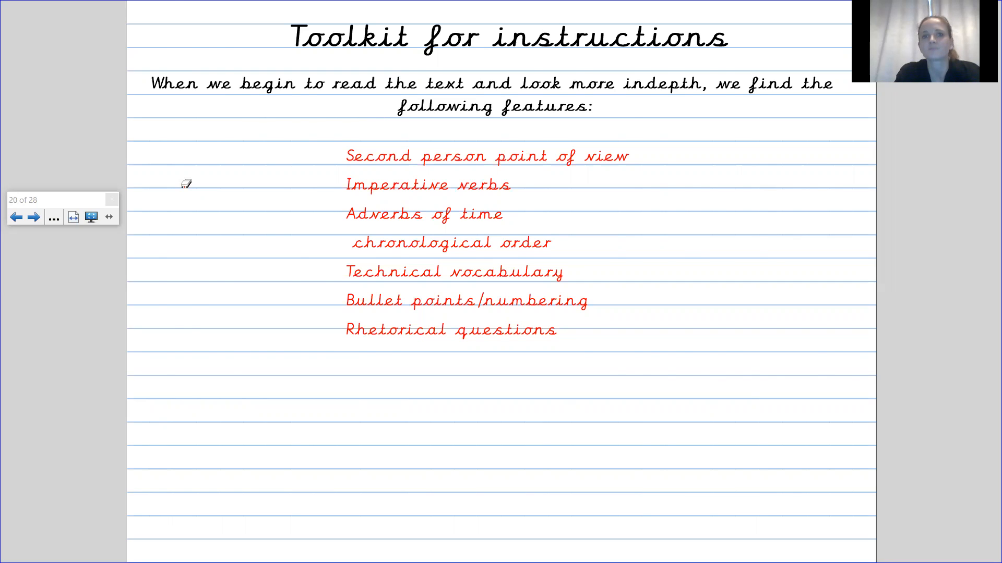
# Advance to slide 21, the annotated 'How to write instructions' example.
pyautogui.click(34, 217)
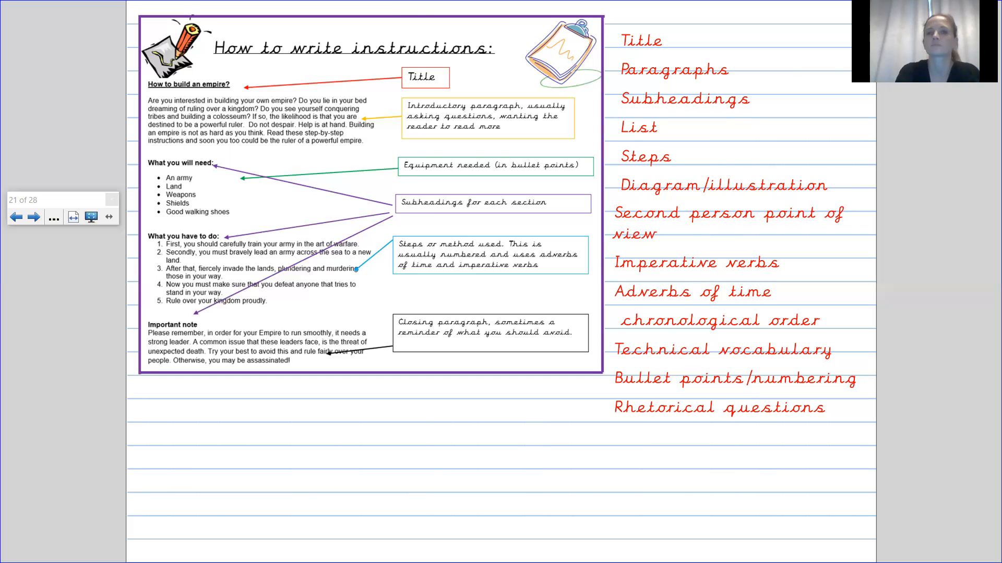
pyautogui.click(34, 216)
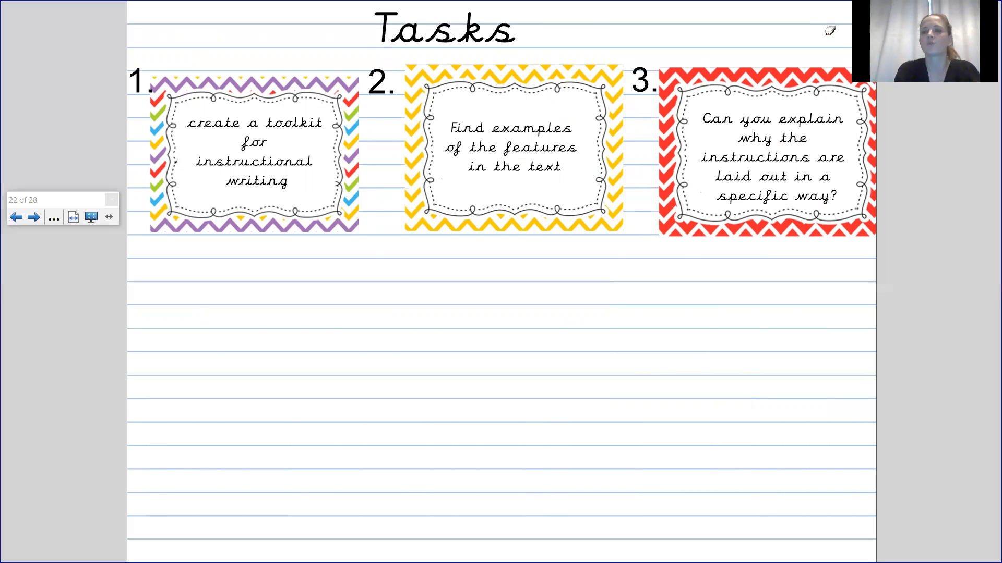
pyautogui.click(18, 217)
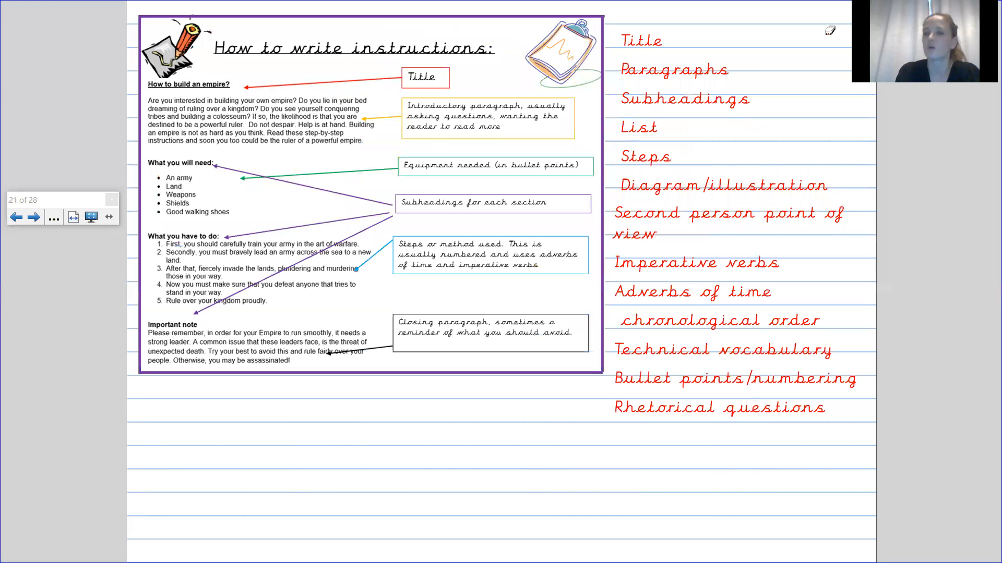
pyautogui.click(35, 218)
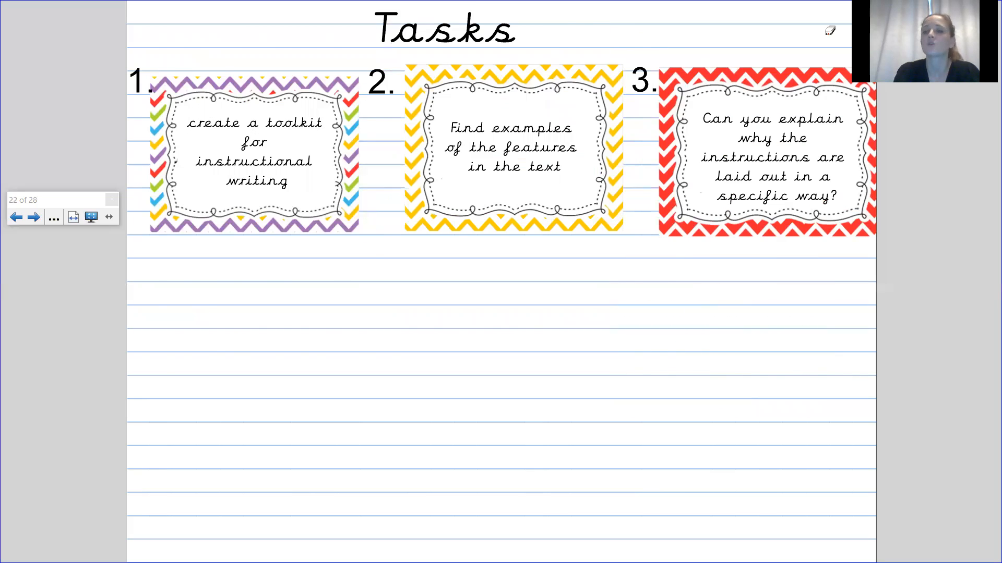
pyautogui.click(17, 216)
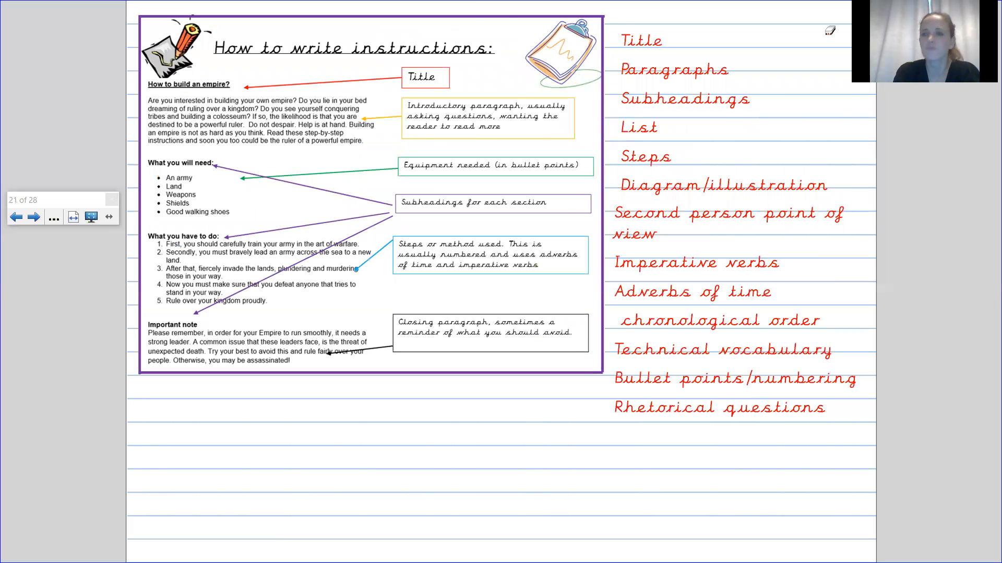
pyautogui.click(33, 217)
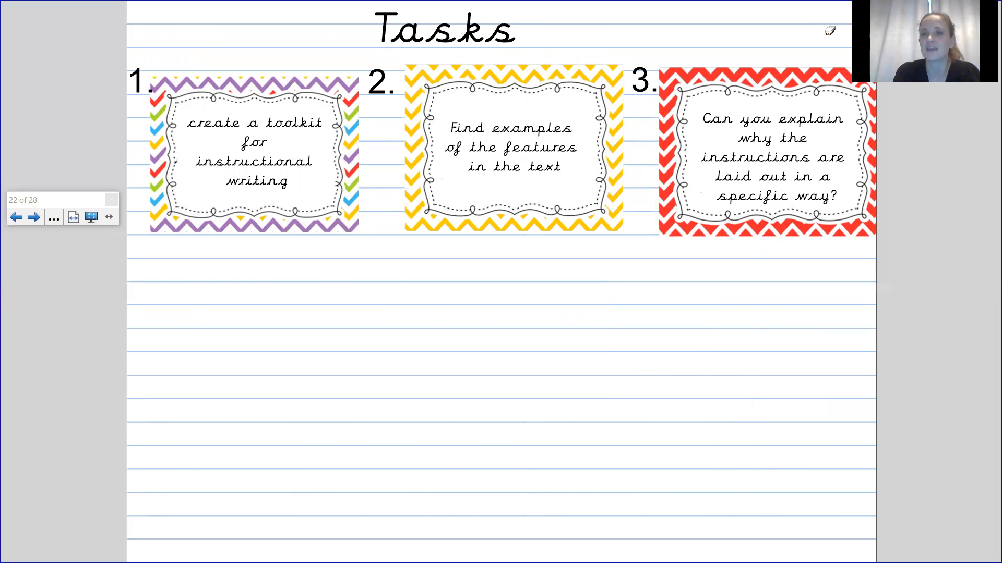
# Go back to slide 21 with the annotated example and red feature list.
pyautogui.click(16, 217)
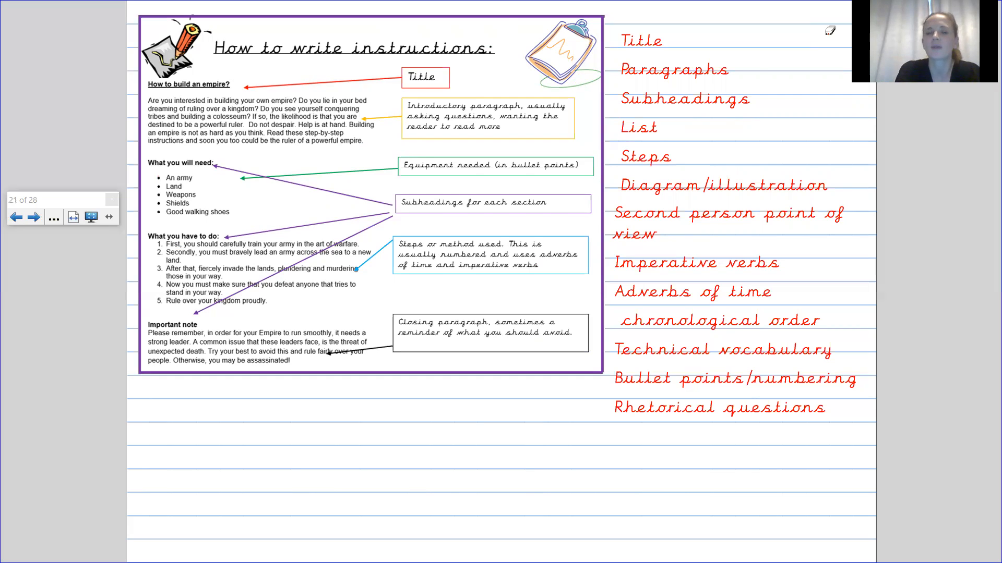
# Move to the Tasks slide, revisit the annotated example, then return to the three task cards.
pyautogui.click(34, 216)
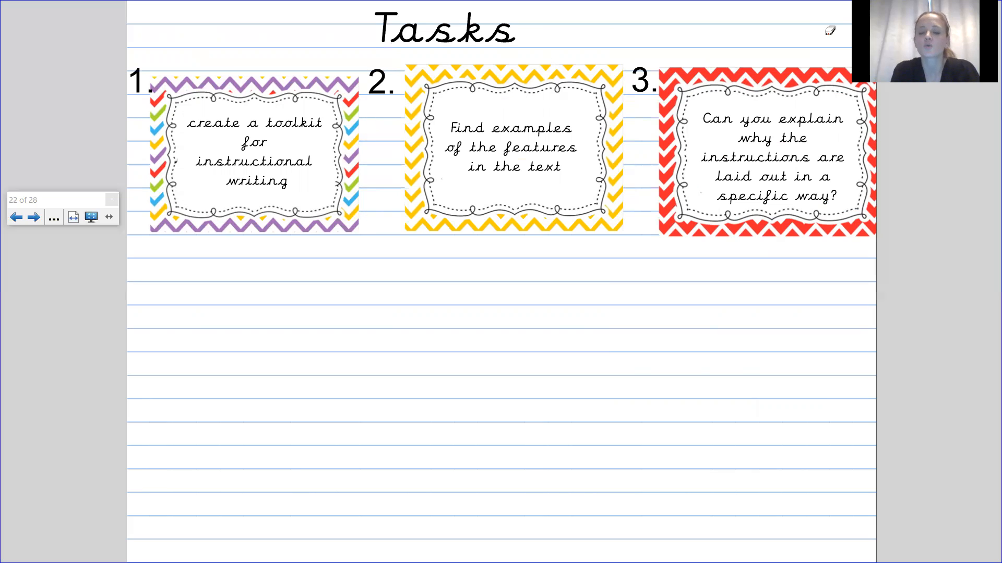
pyautogui.click(18, 217)
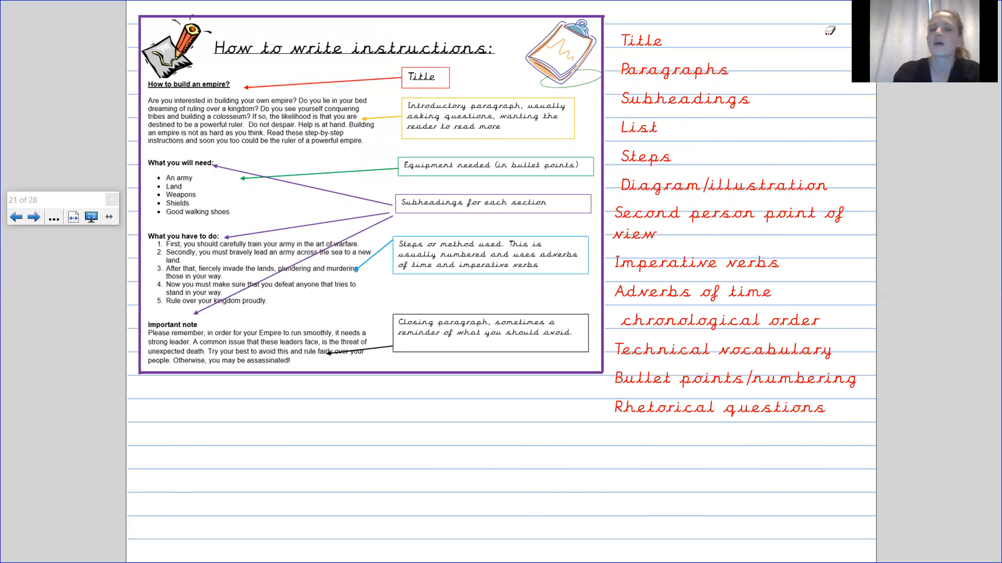
pyautogui.click(34, 217)
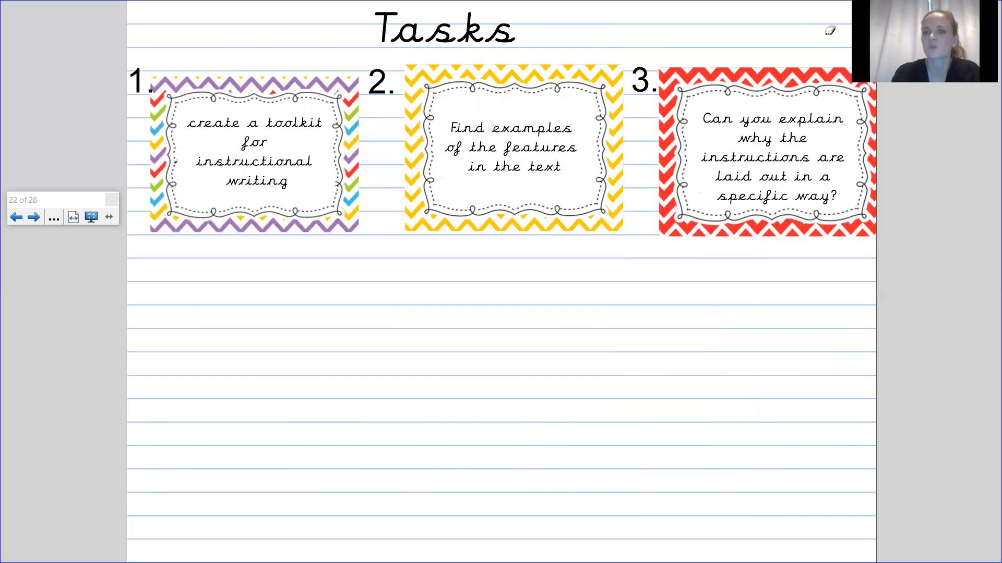